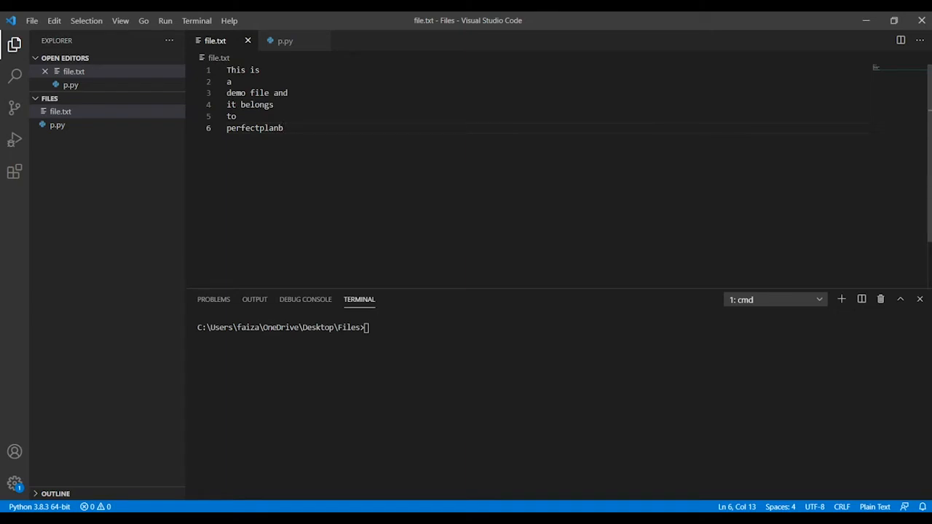
# Switch from file.txt to the empty p.py script tab
pyautogui.click(285, 40)
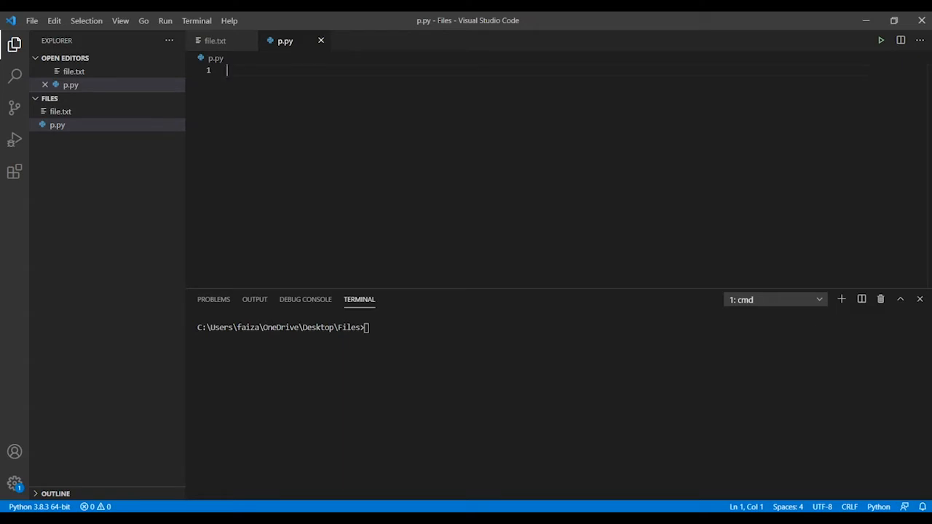
# Write f=open("file.txt","r") to open file.txt for reading
pyautogui.write('f=')
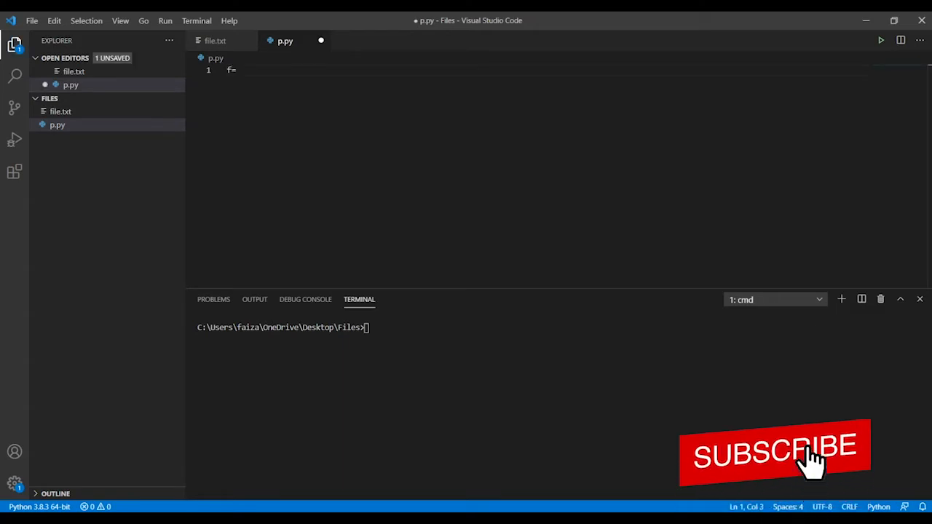
pyautogui.write('0')
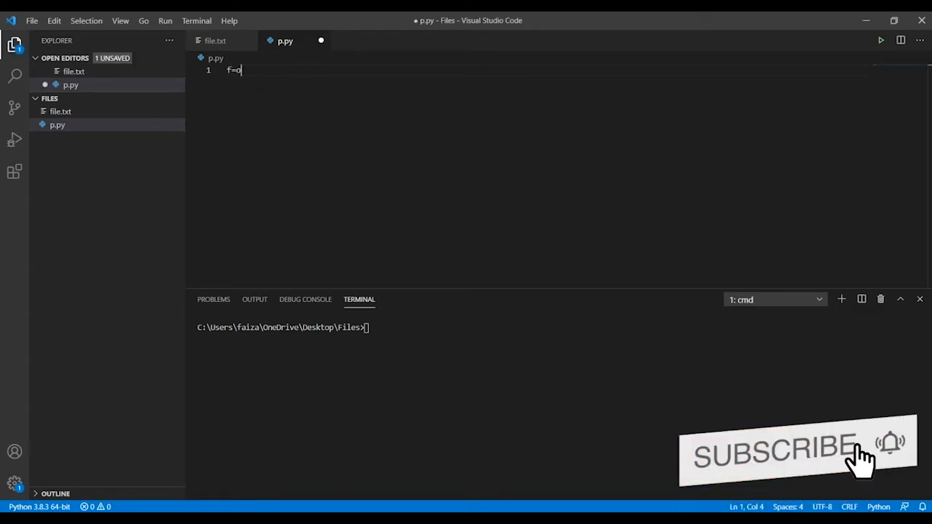
pyautogui.write('pen()')
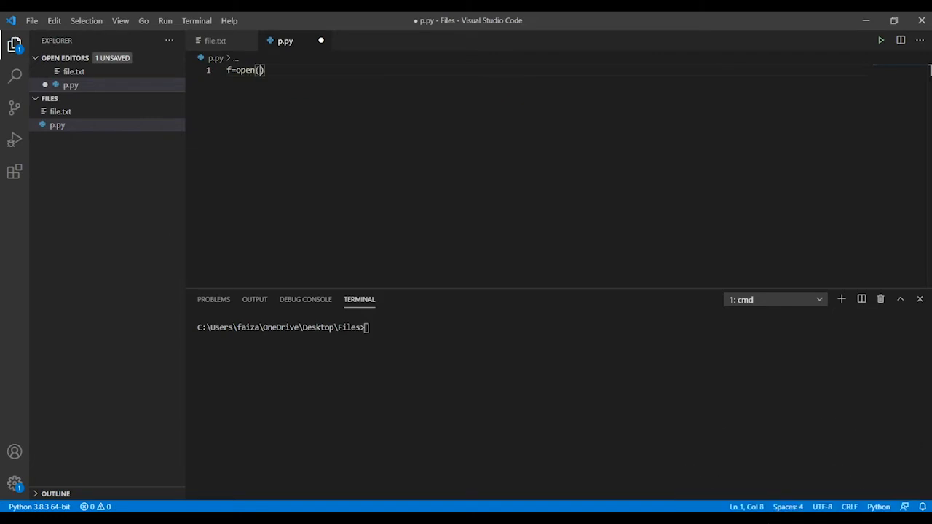
pyautogui.write('"f"')
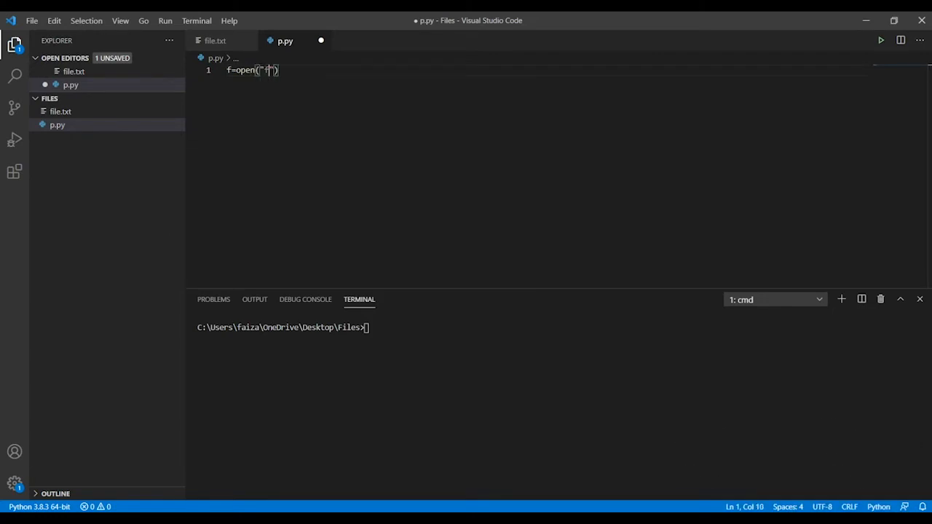
pyautogui.write('ile.')
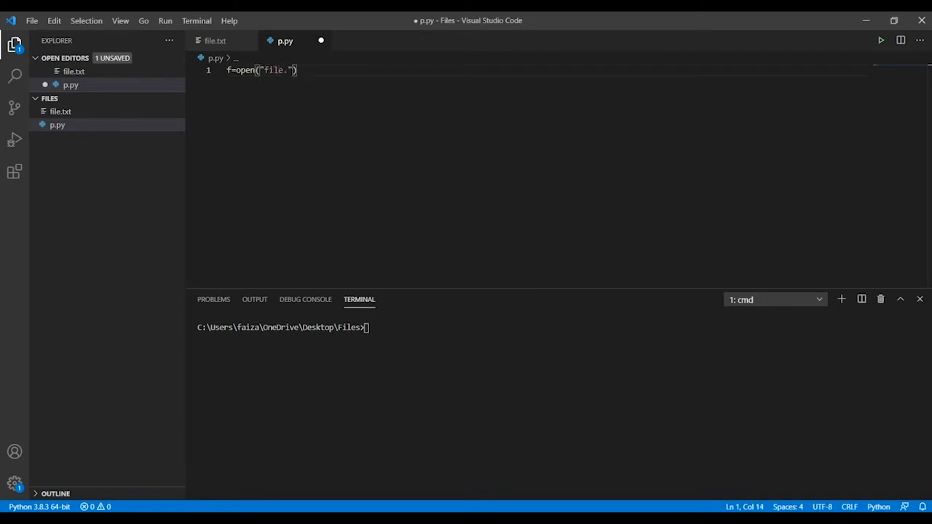
pyautogui.write('txt')
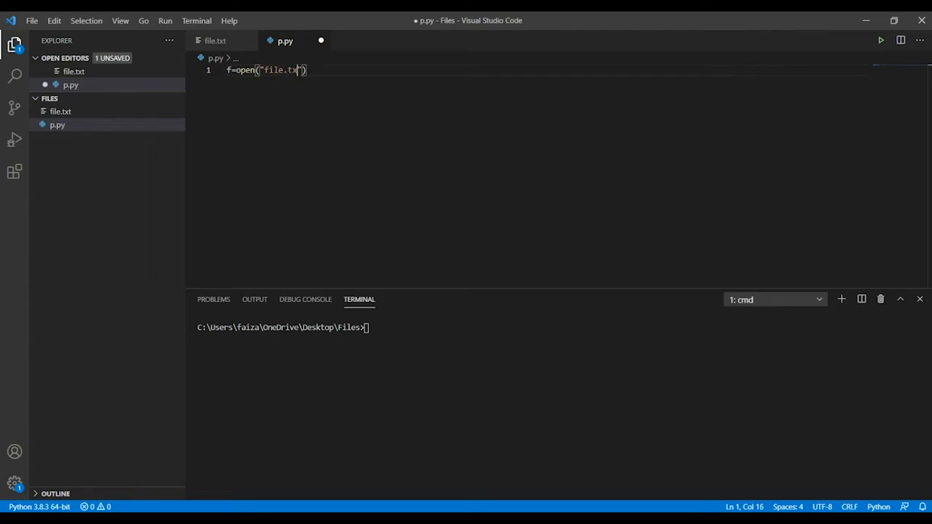
pyautogui.write(',')
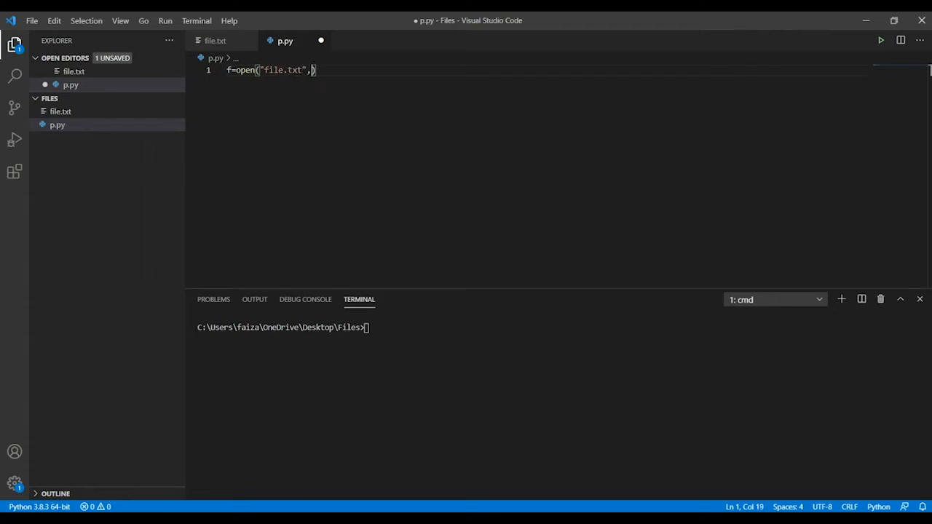
pyautogui.write('"r"')
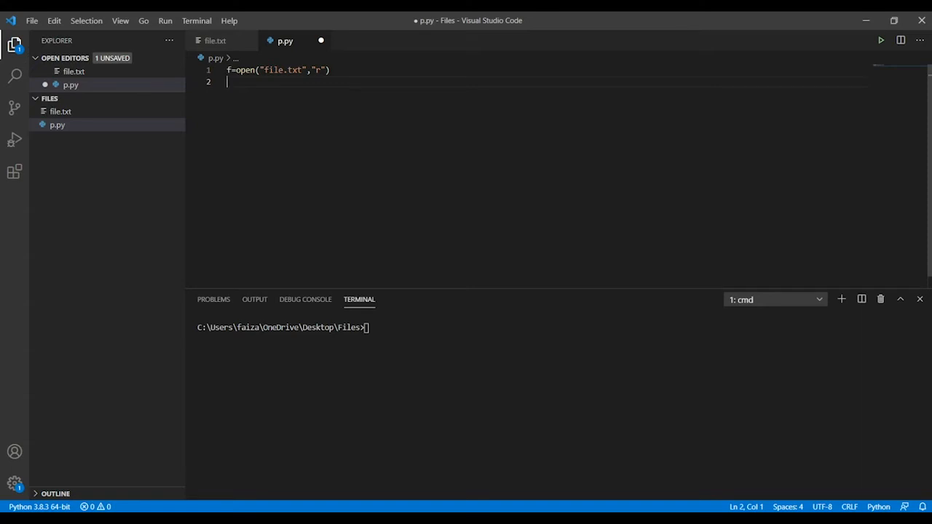
# Write f1=open("file1.txt","w") to open file1.txt for writing
pyautogui.write('f1')
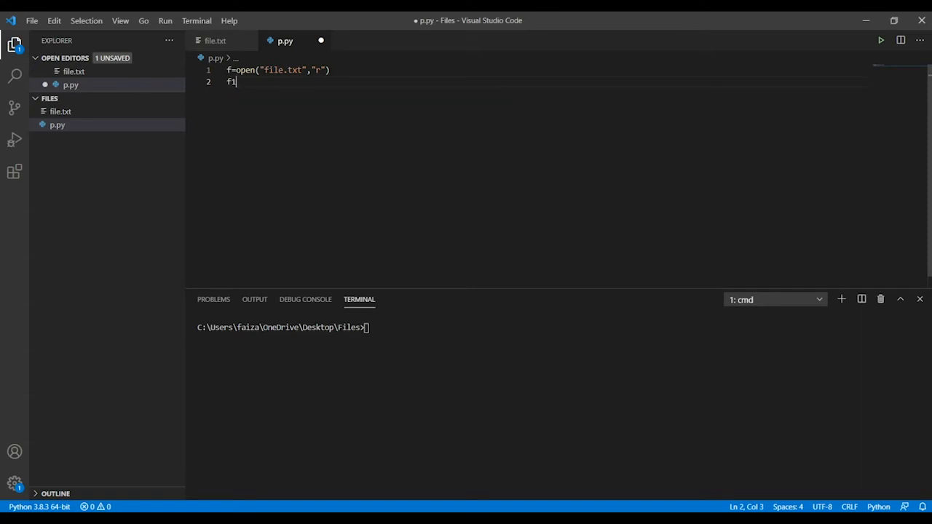
pyautogui.write('=o')
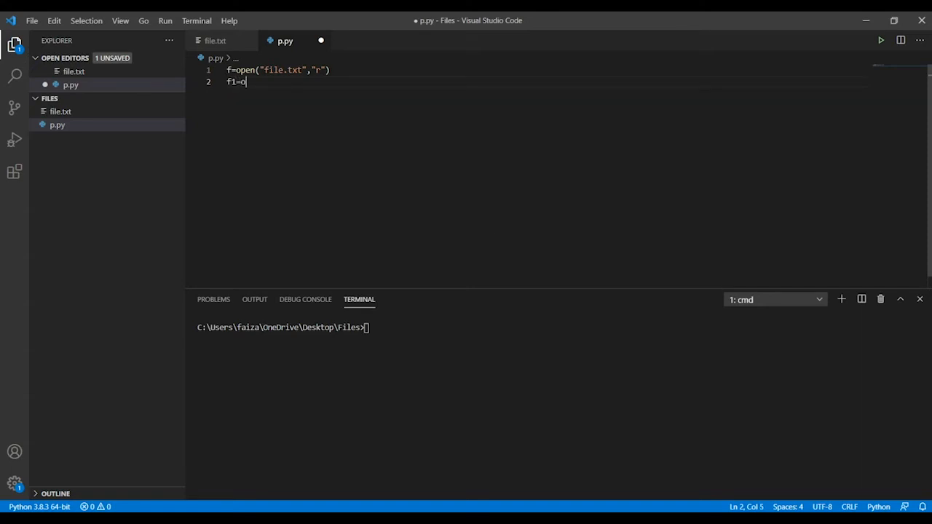
pyautogui.write('pen()')
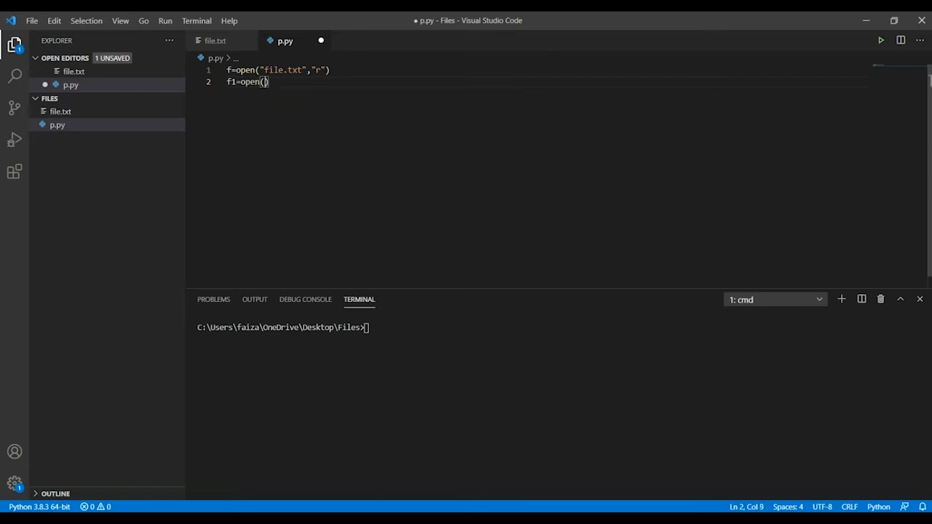
pyautogui.write('"f')
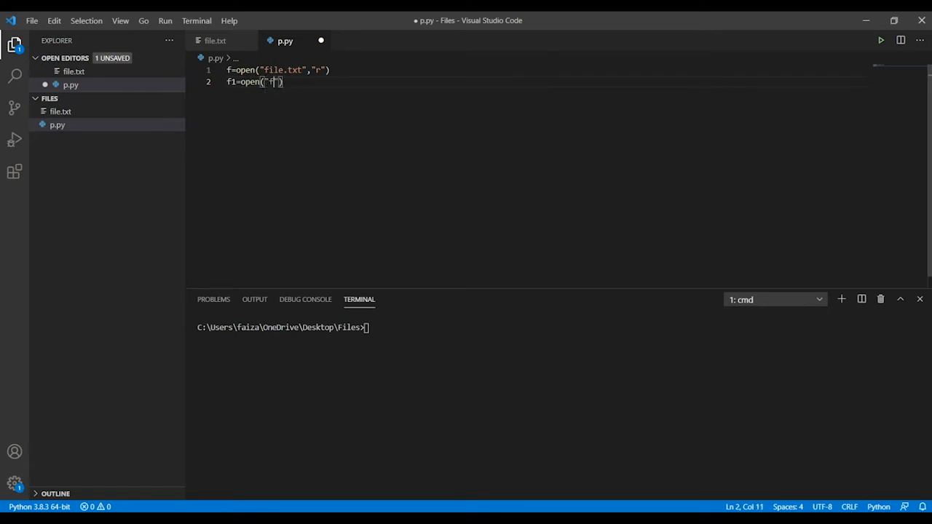
pyautogui.write('ile1.t')
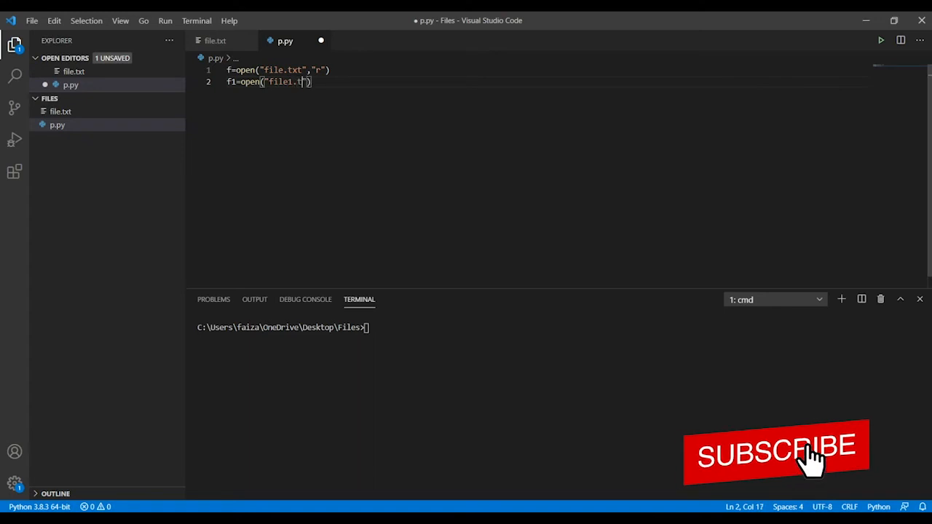
pyautogui.write('xt')
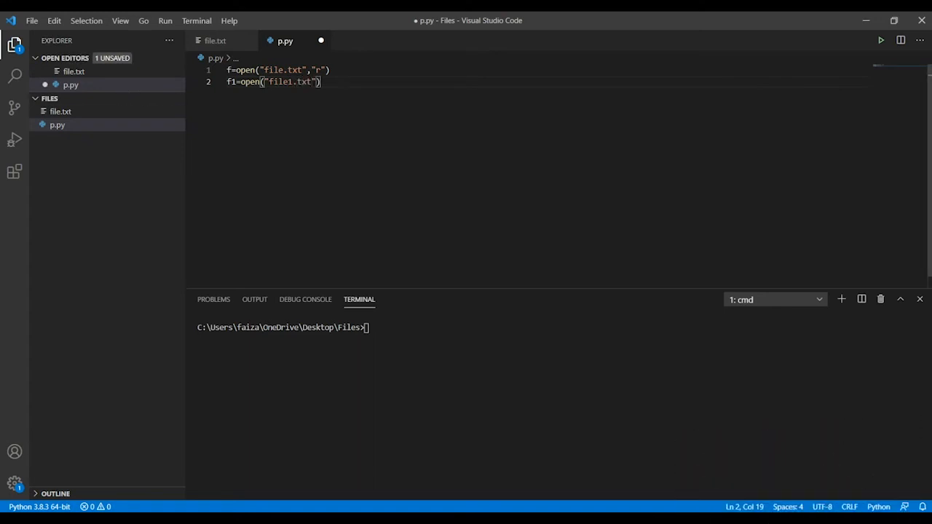
pyautogui.write(',')
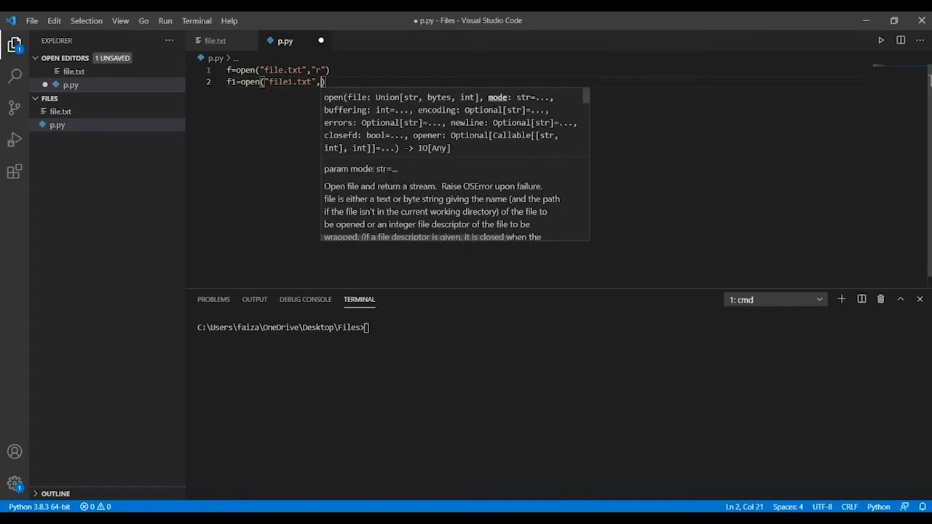
pyautogui.write('w')
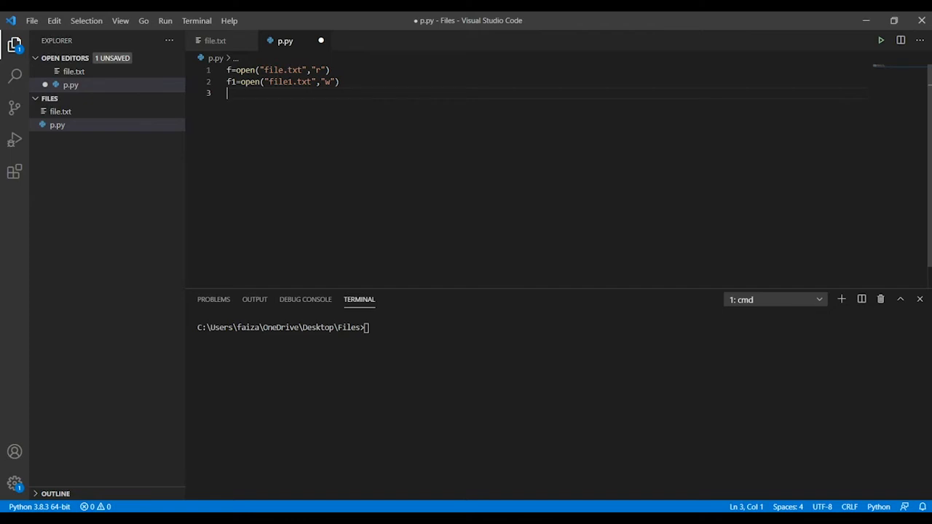
# Add a 'for i' loop over f, insert count=1 above it, and begin an if statement
pyautogui.write('for i in f:')
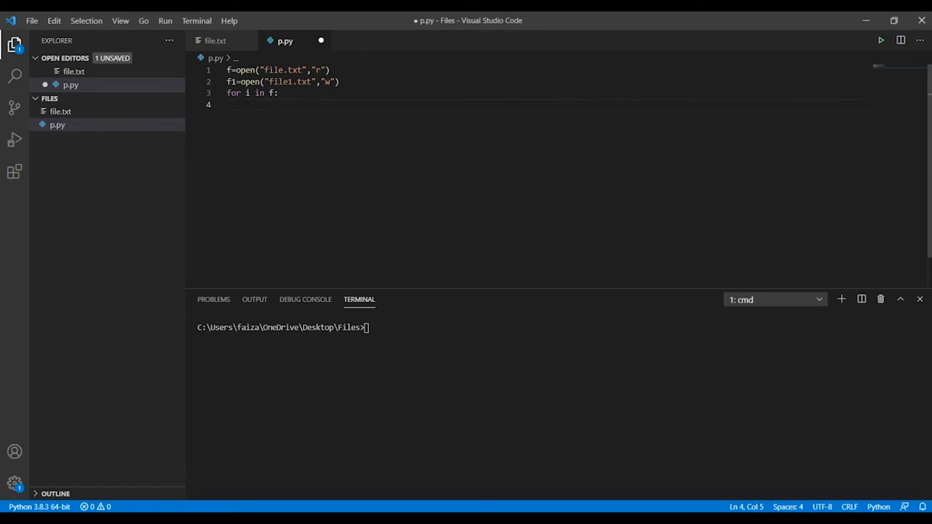
pyautogui.press('Enter')
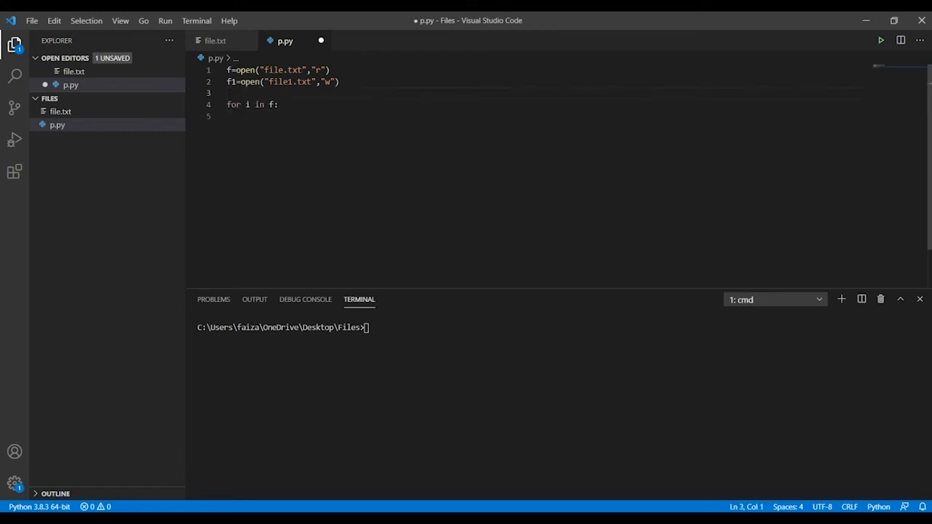
pyautogui.write('count')
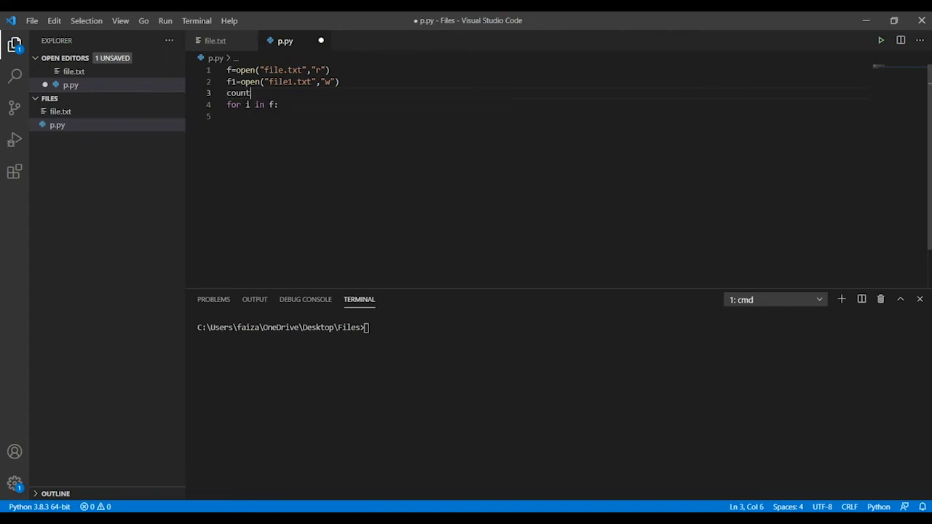
pyautogui.write('=1')
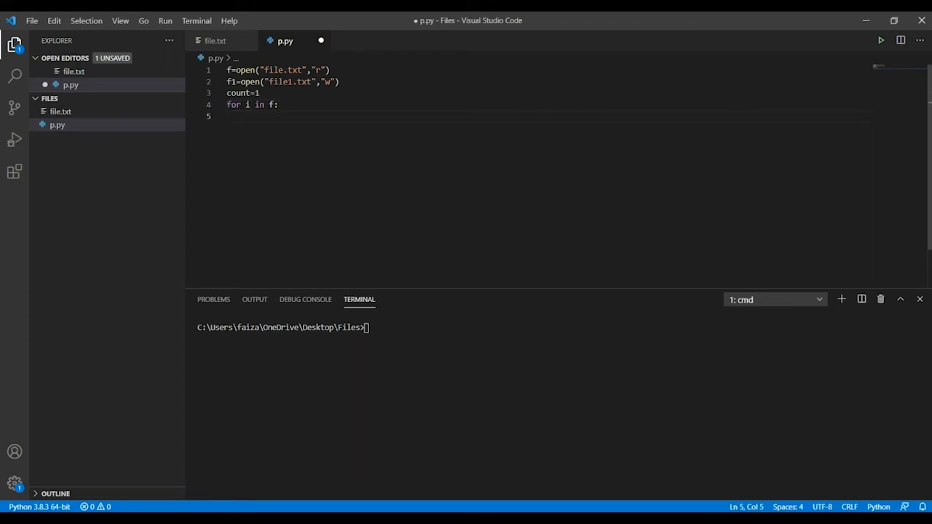
pyautogui.write('if')
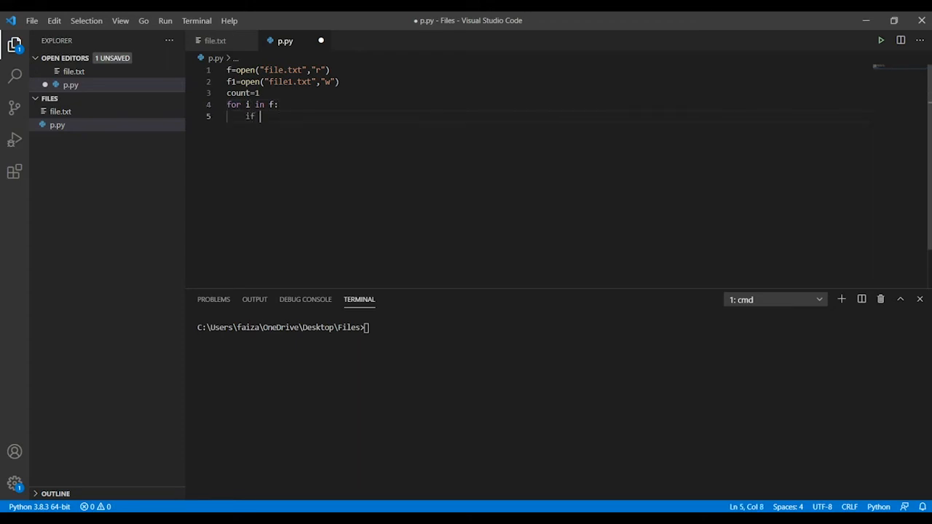
# Complete the loop with 'if count%2!=0:' writing f1.write(i), then count+=1
pyautogui.write('count%')
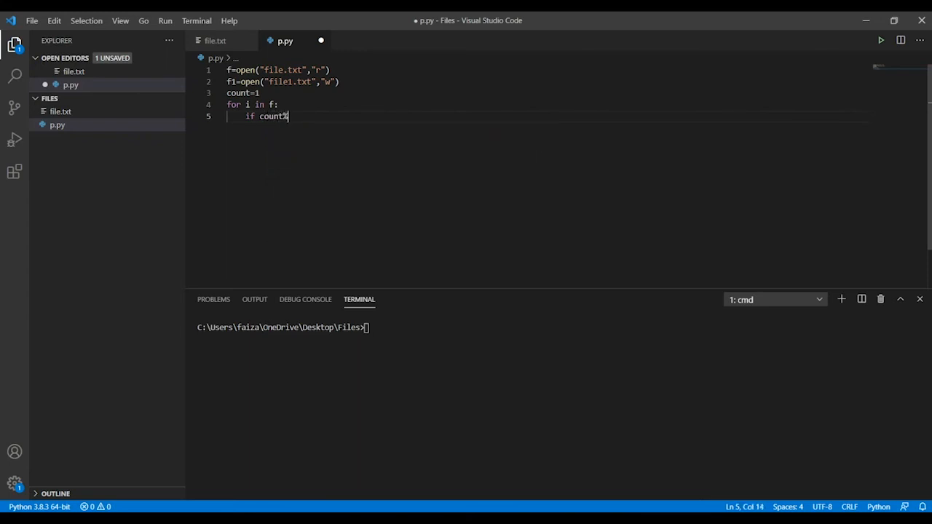
pyautogui.write('2')
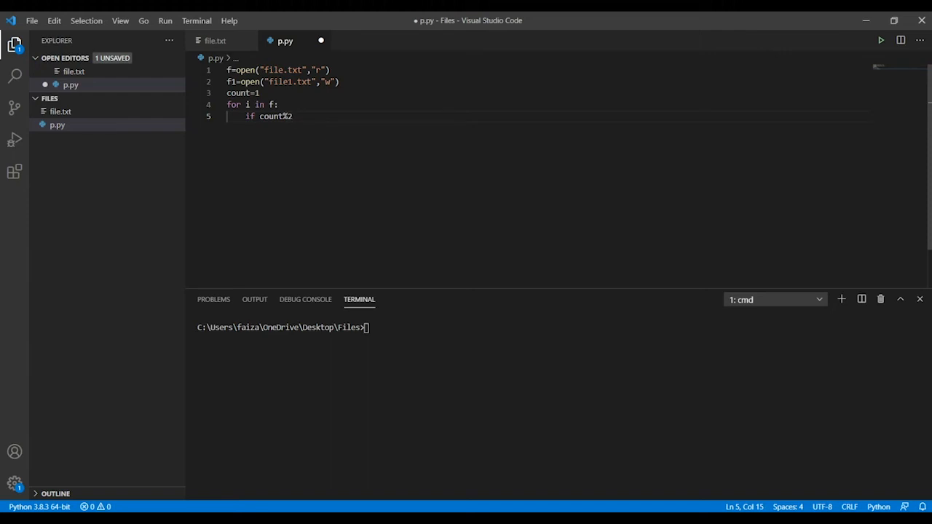
pyautogui.write('!=0')
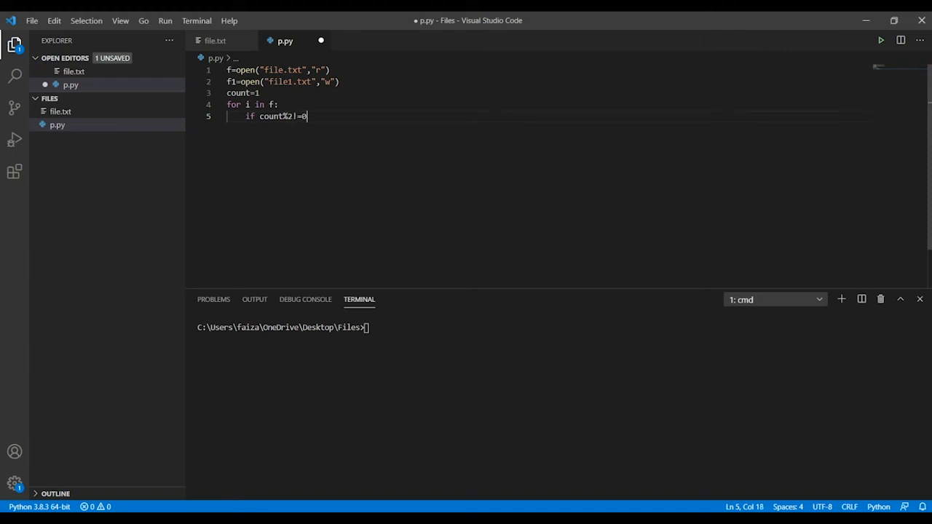
pyautogui.write(':')
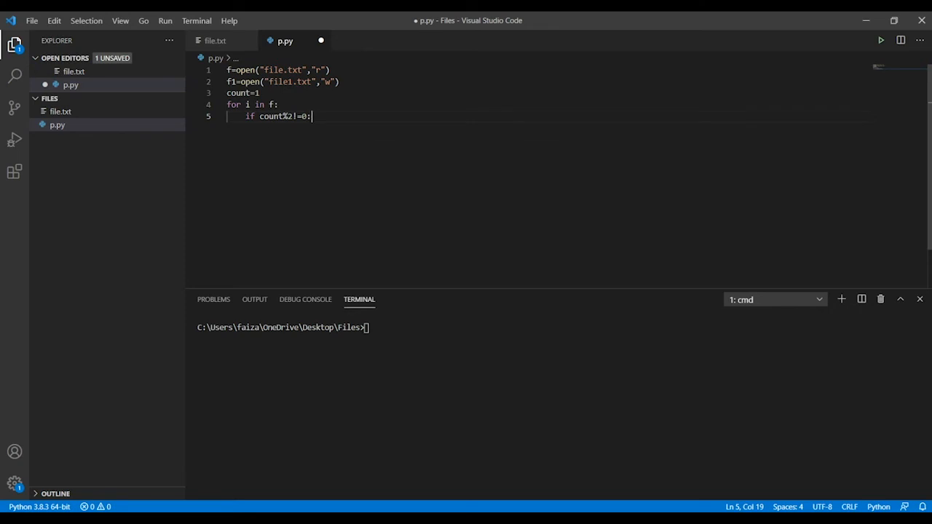
pyautogui.write('f')
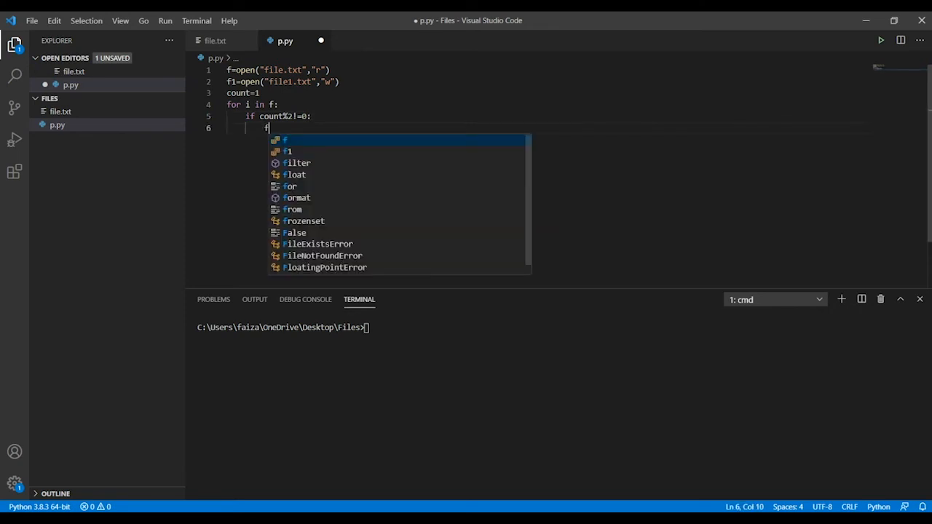
pyautogui.write('1.write(')
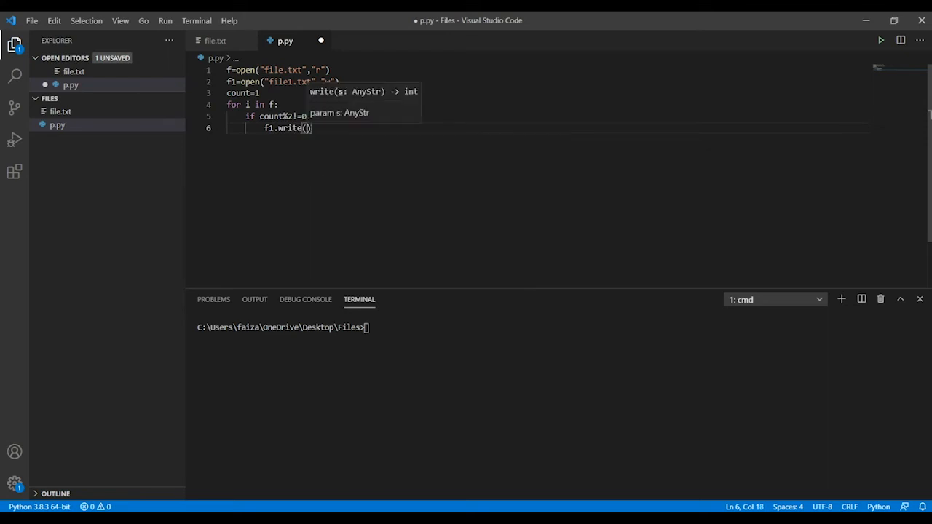
pyautogui.write('i')
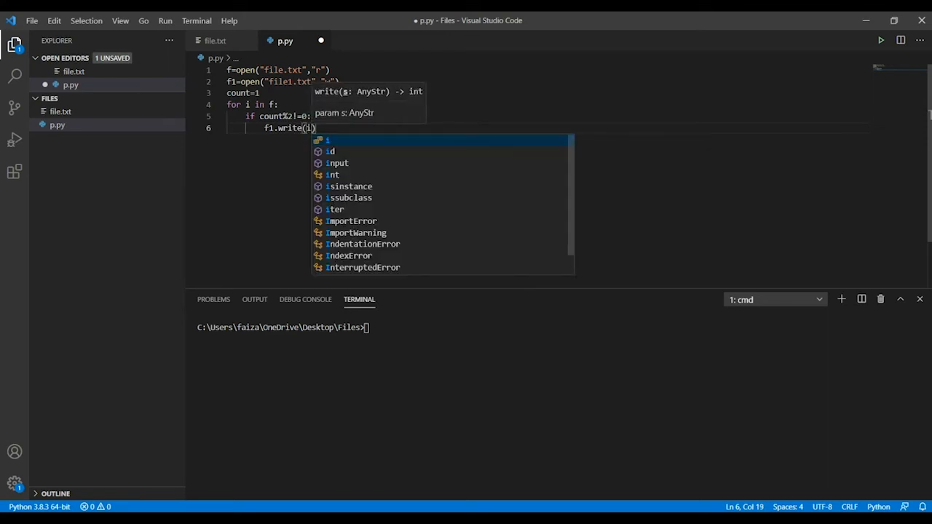
pyautogui.press('Escape')
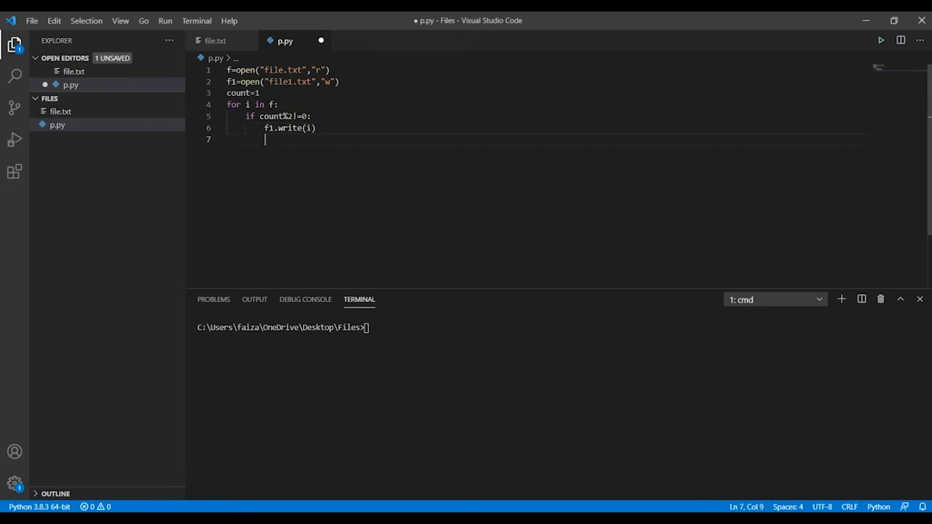
pyautogui.write('c')
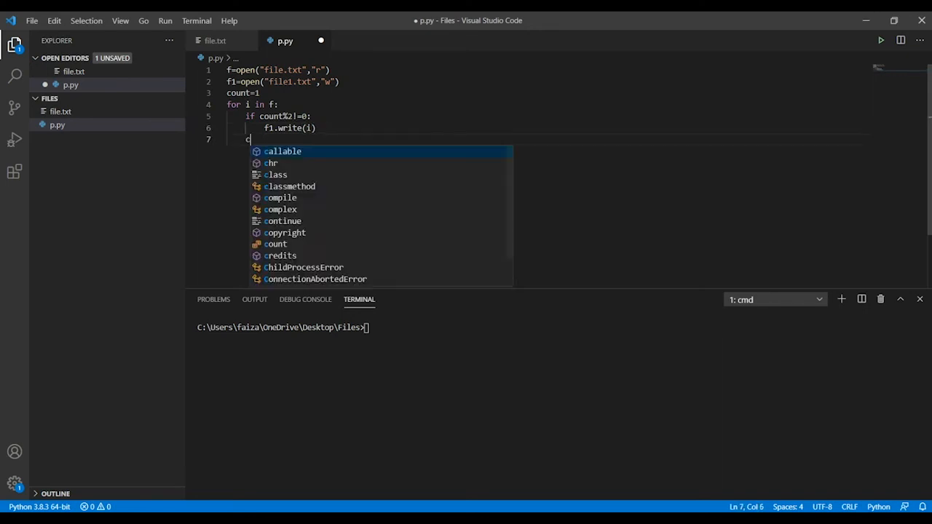
pyautogui.write('ount+')
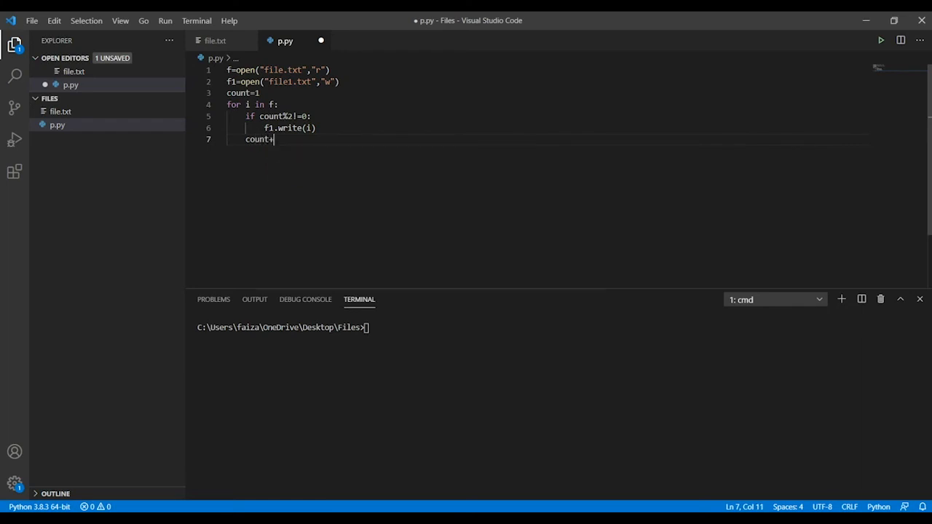
pyautogui.write('=1')
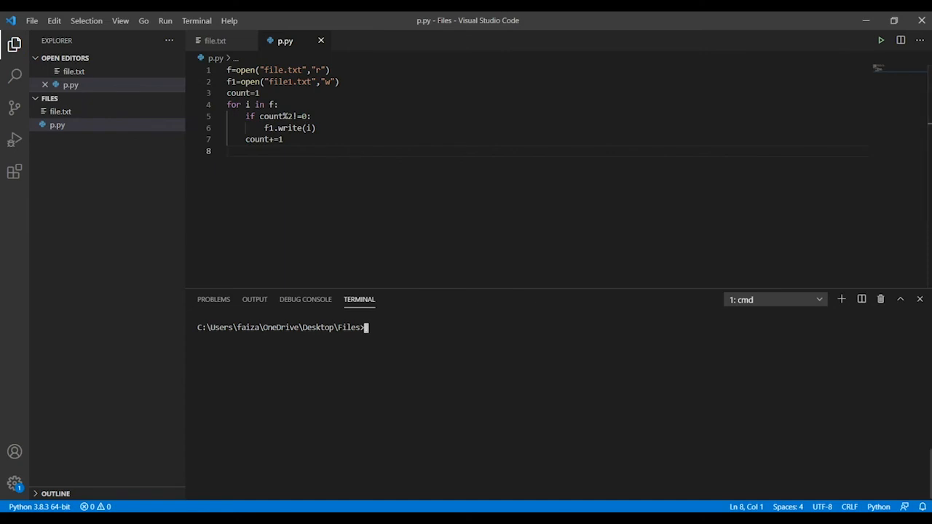
# Run the script with 'py p.py' in the integrated terminal
pyautogui.write('py p.py')
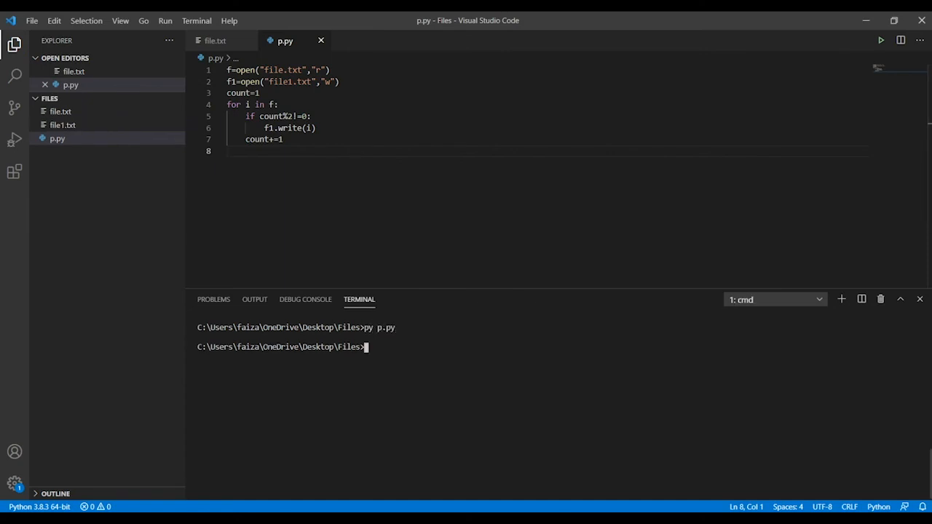
pyautogui.moveTo(49, 98)
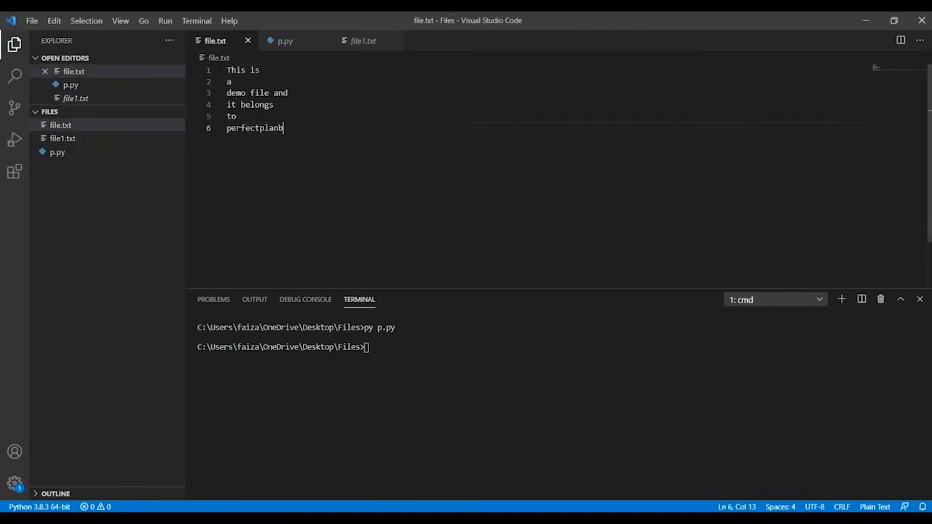
# Switch between the file.txt and file1.txt tabs, finishing on file1.txt
pyautogui.click(363, 40)
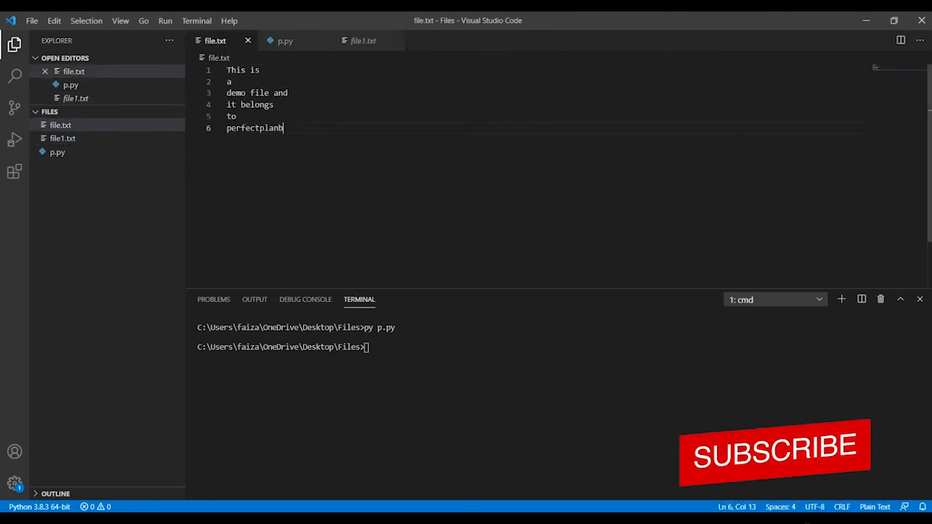
pyautogui.click(364, 40)
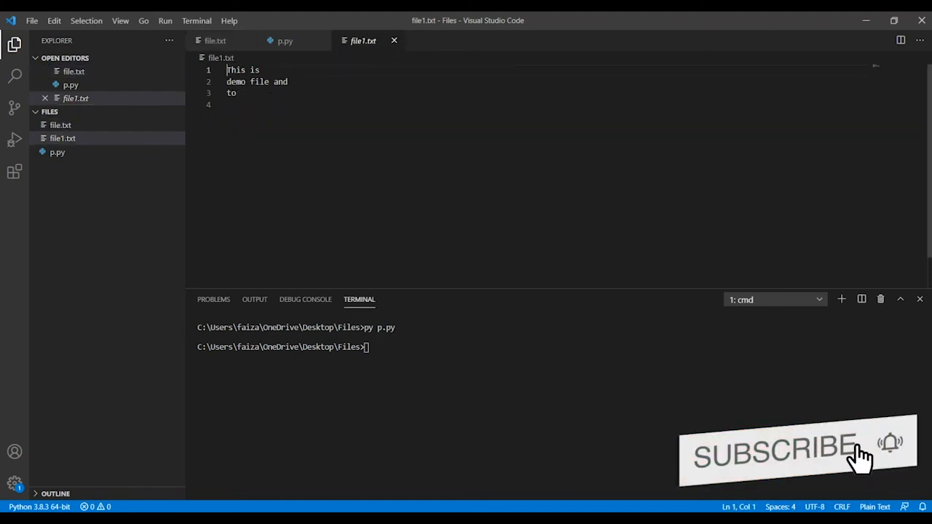
pyautogui.click(214, 40)
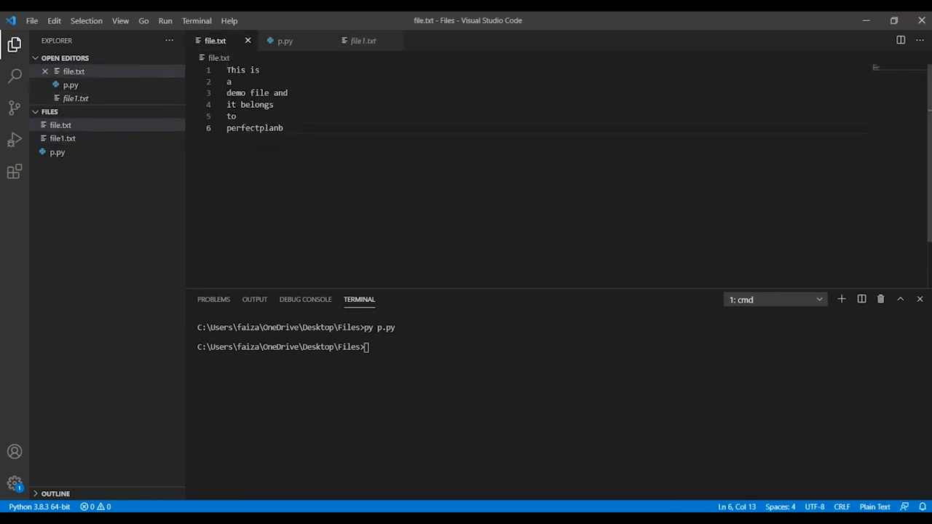
pyautogui.click(362, 40)
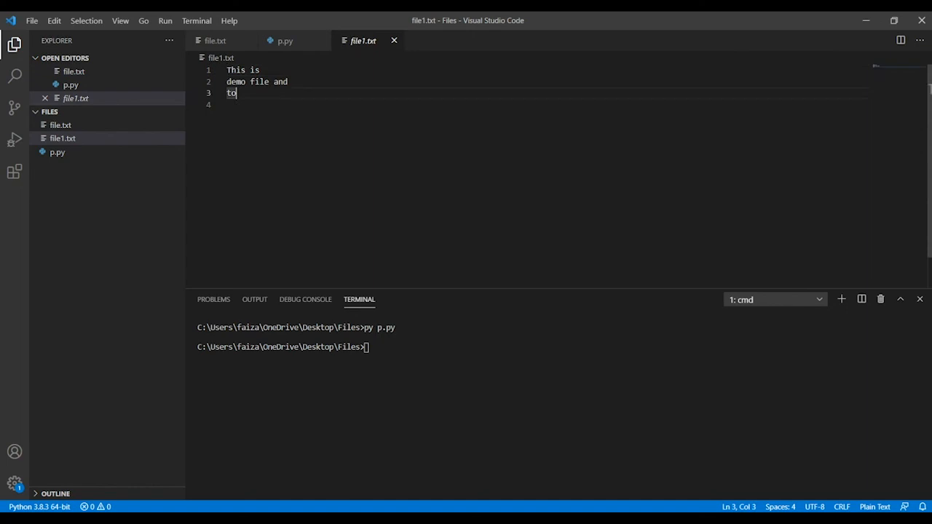